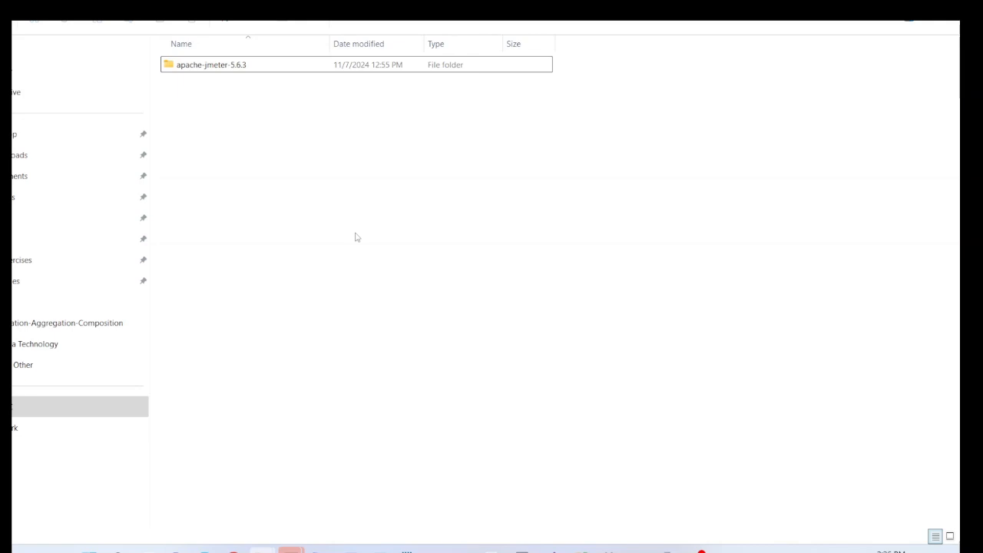
mouse_move(269, 76)
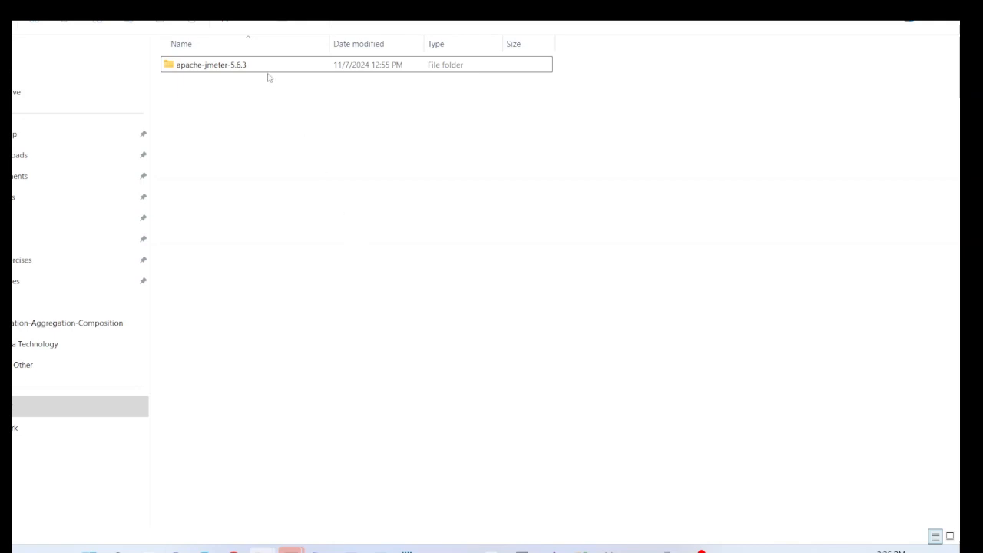
Step: Launch JMeter from the bin folder of apache-jmeter-5.6.3
double_click(211, 65)
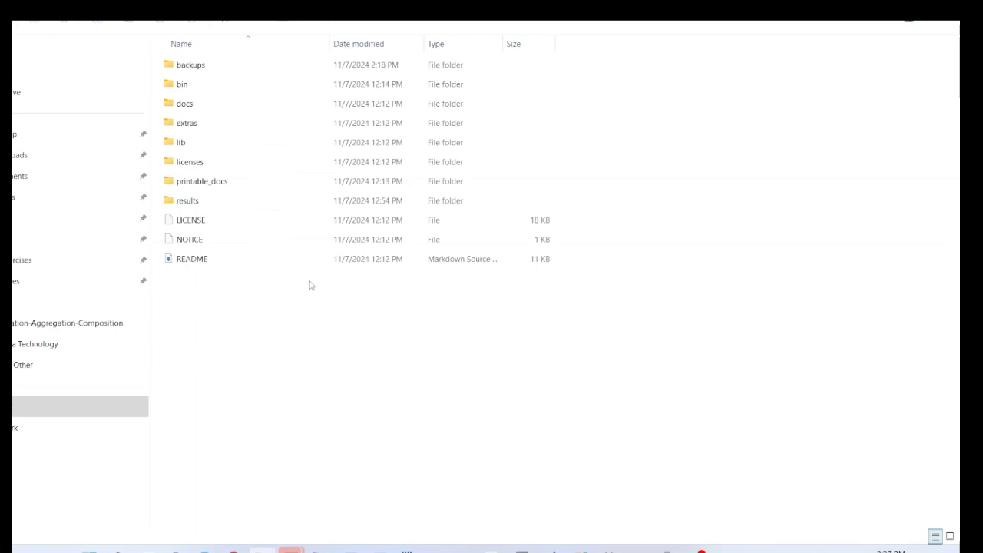
click(182, 83)
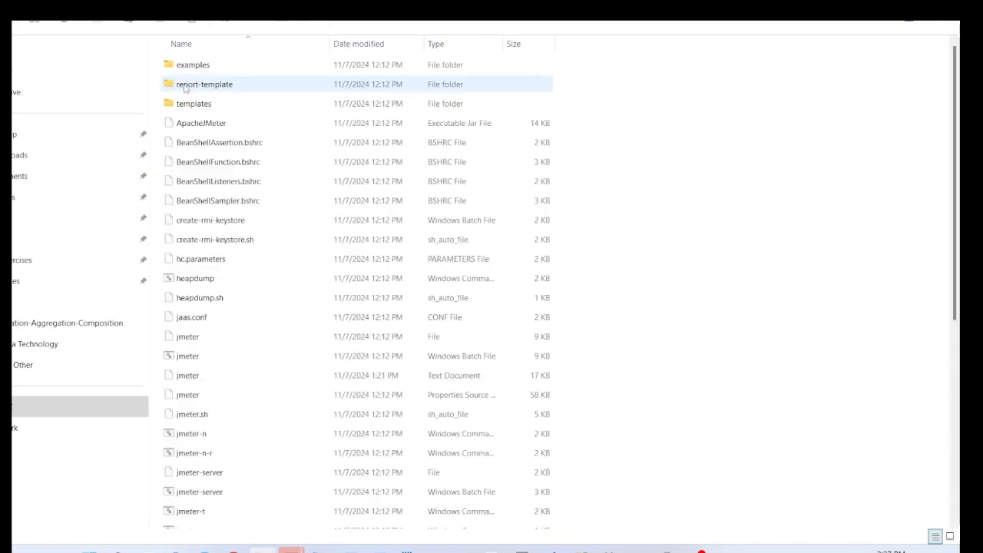
click(187, 356)
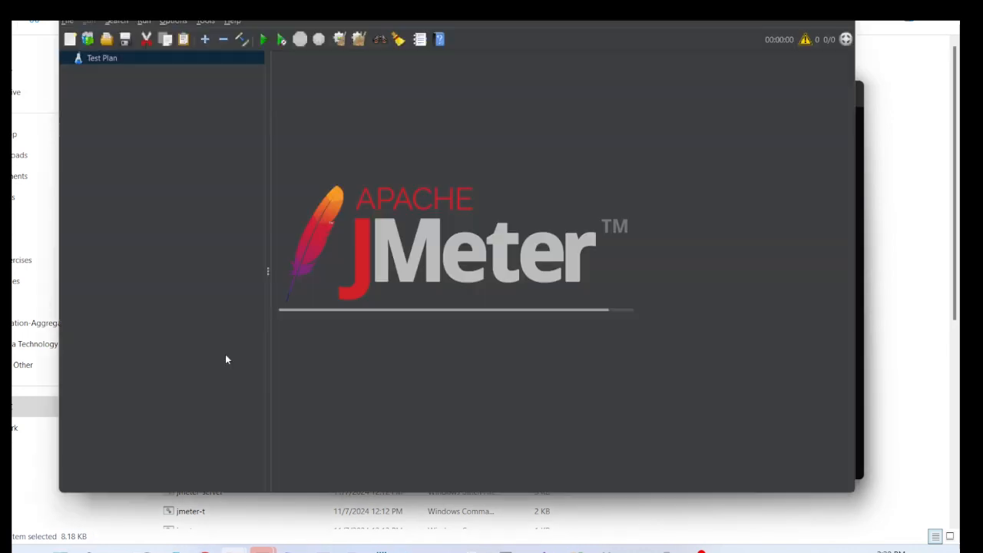
Step: Bring the JMeter window forward once loading finishes with the empty Test Plan
click(102, 58)
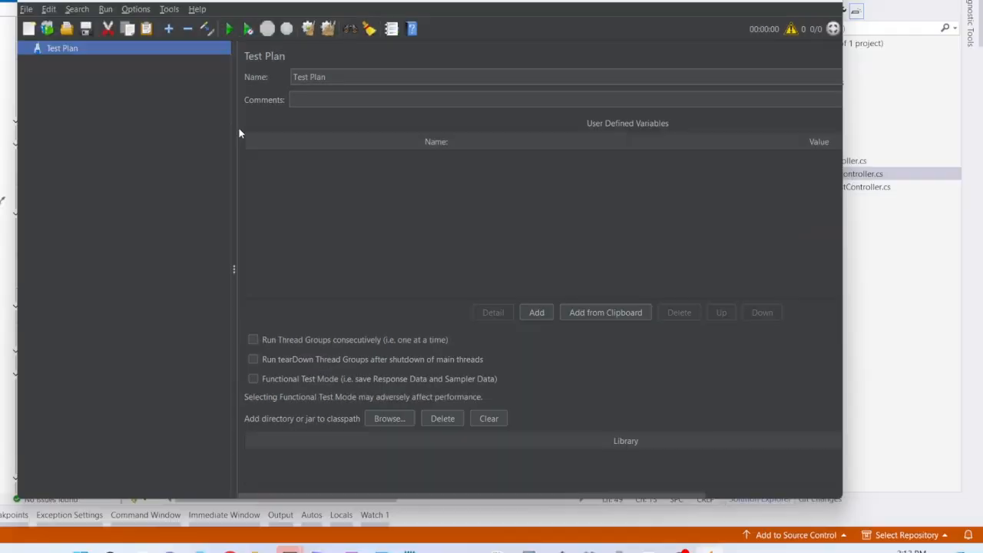
mouse_move(271, 188)
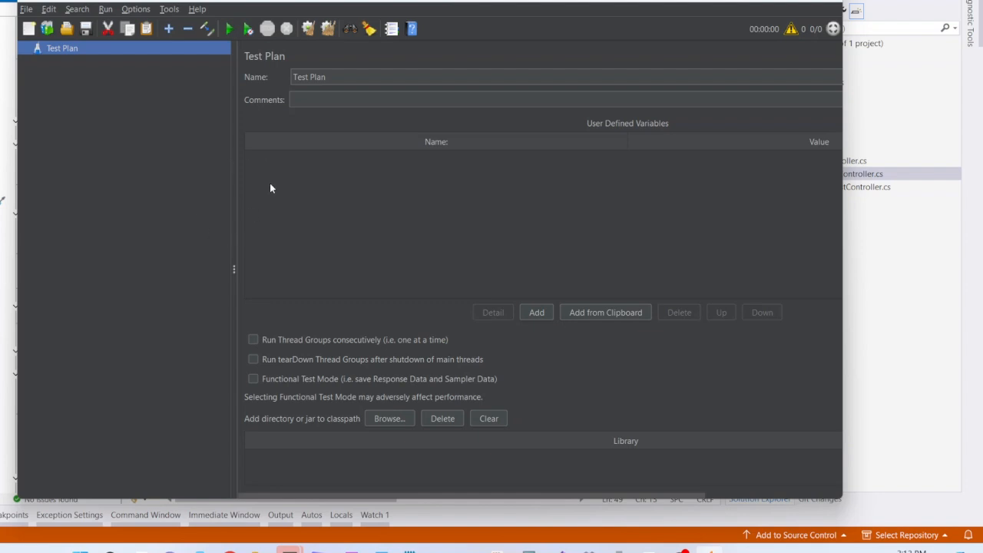
mouse_move(228, 183)
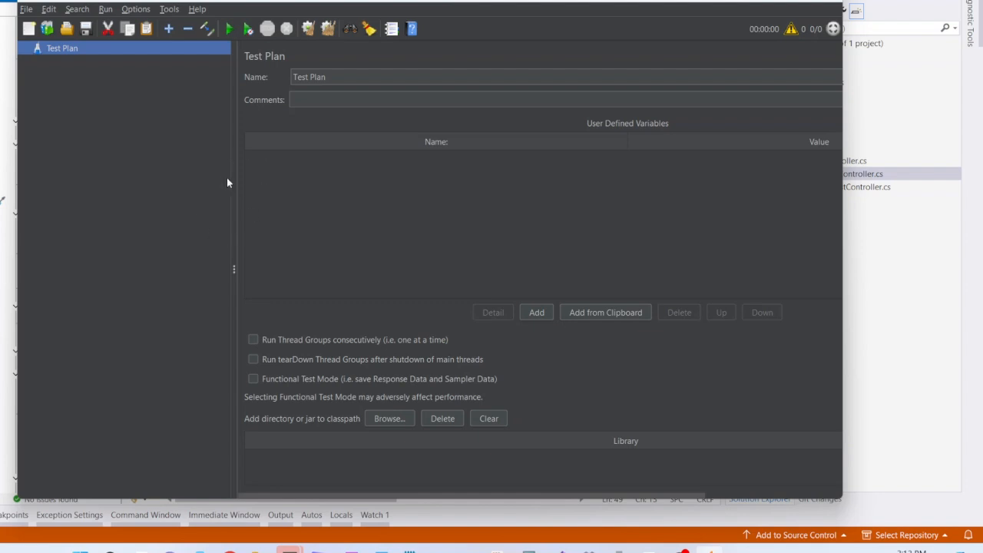
mouse_move(230, 178)
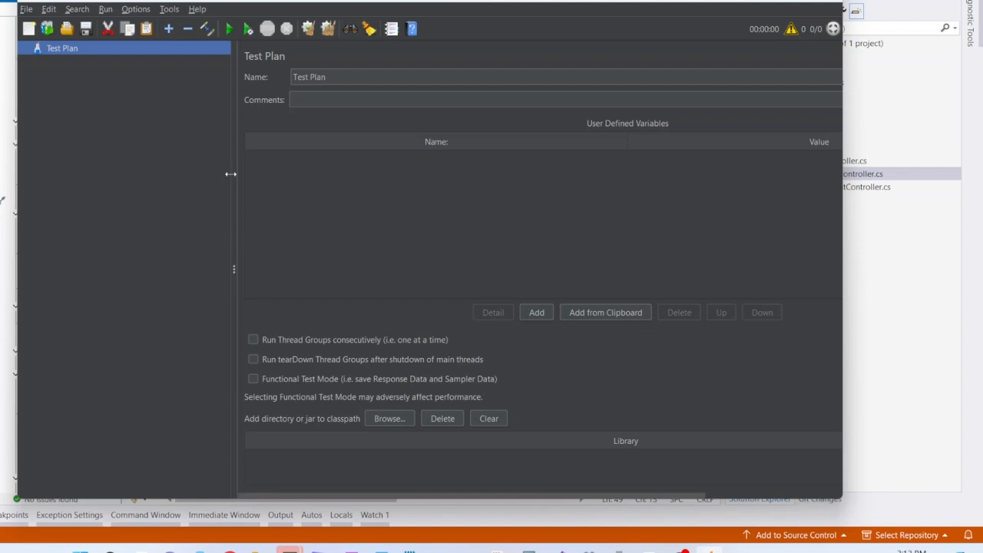
mouse_move(264, 144)
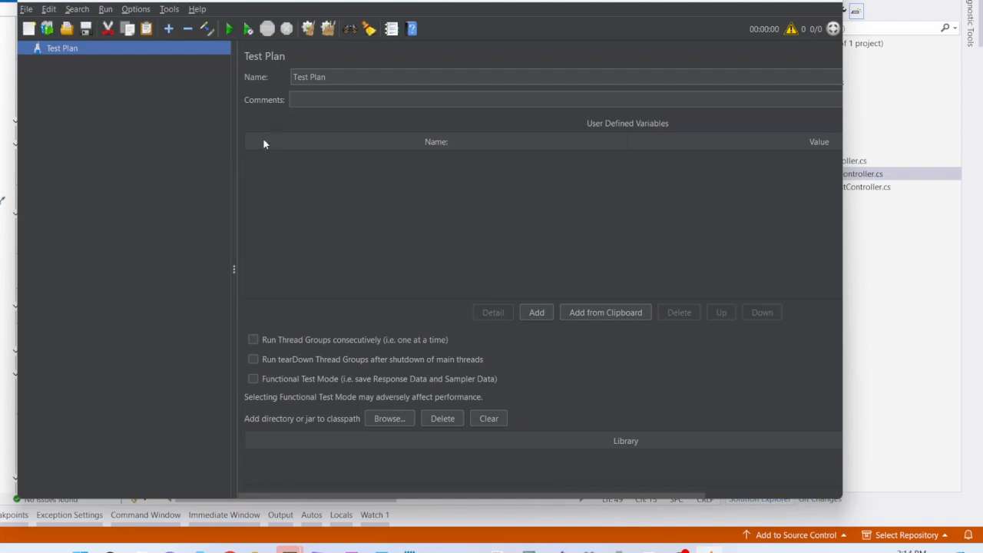
mouse_move(177, 129)
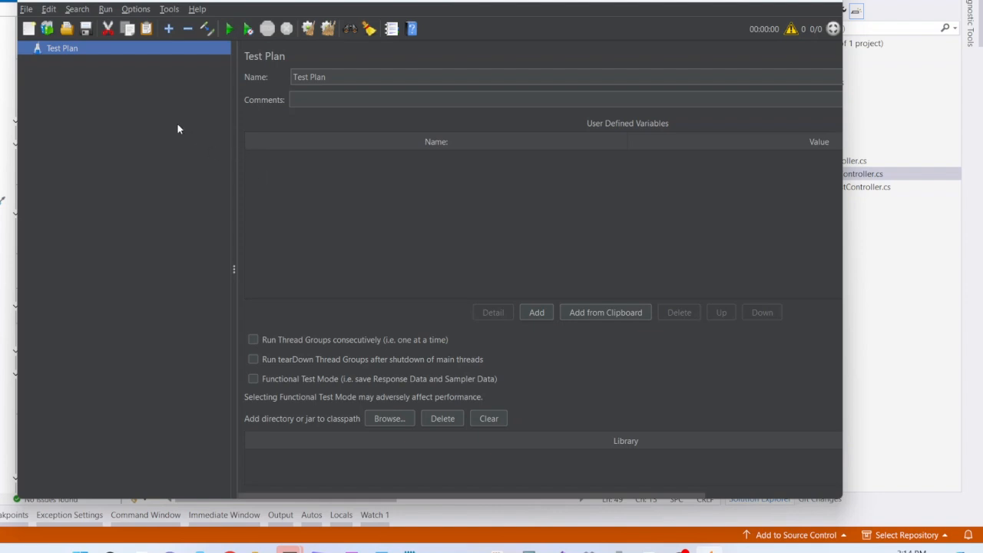
Step: Add a Thread Group under the Test Plan via Add > Threads (Users)
right_click(61, 47)
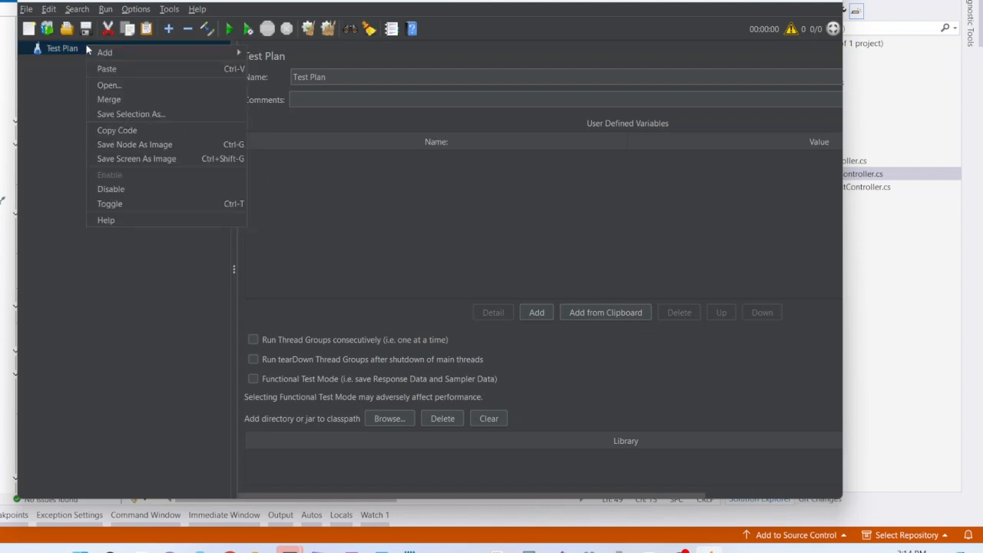
click(104, 52)
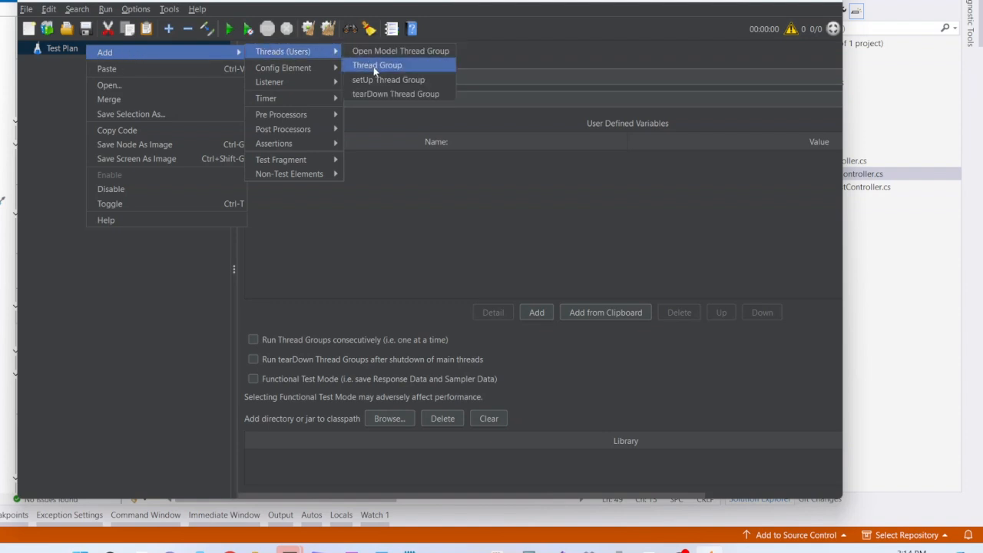
click(377, 64)
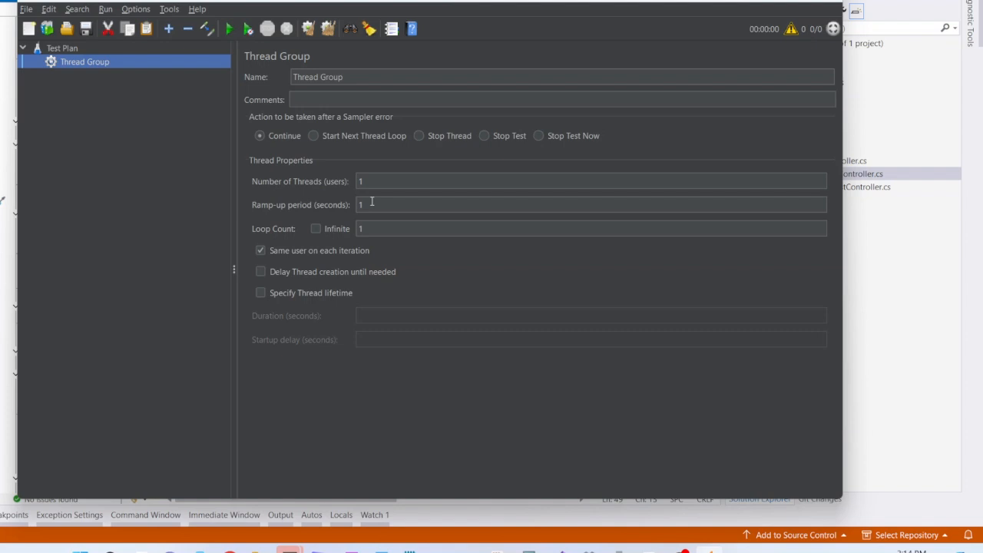
mouse_move(340, 183)
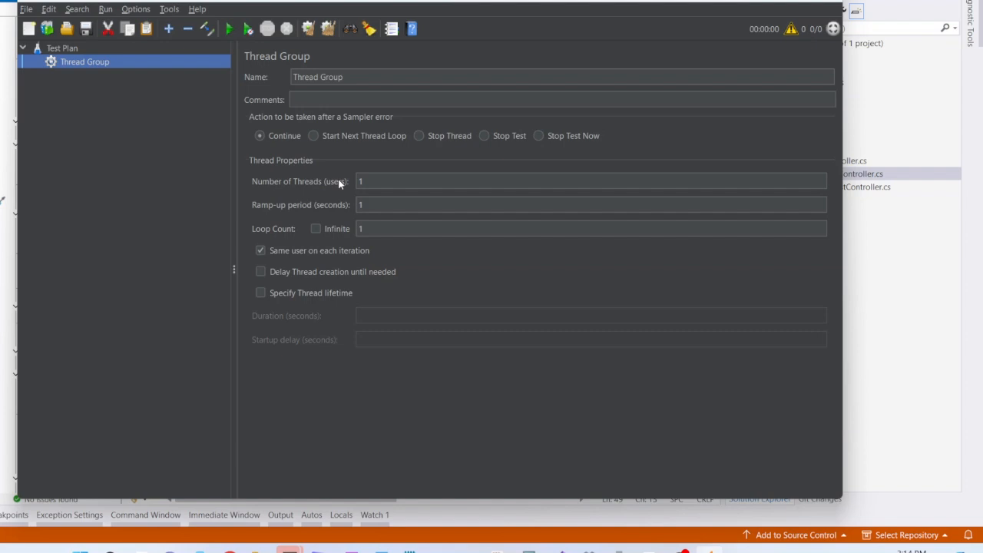
mouse_move(273, 182)
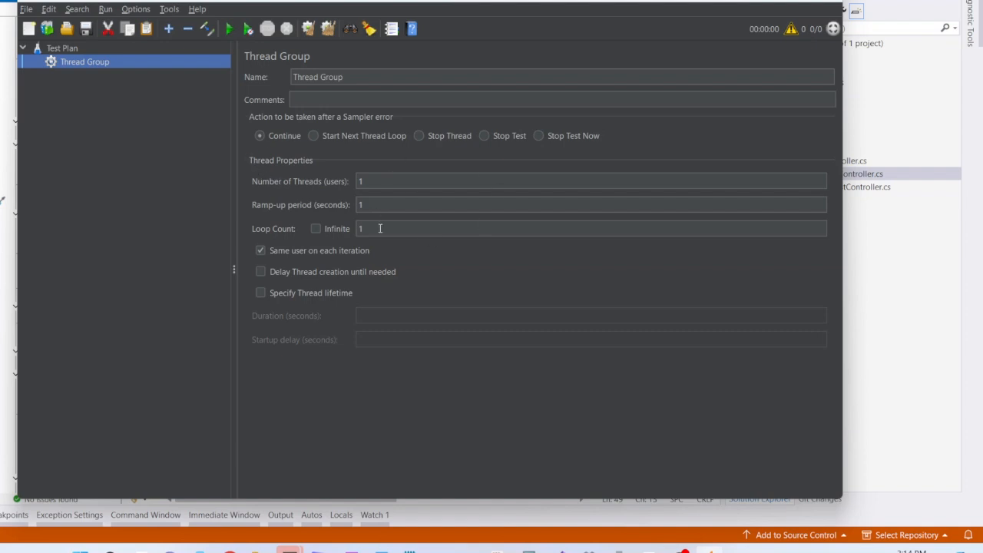
mouse_move(447, 236)
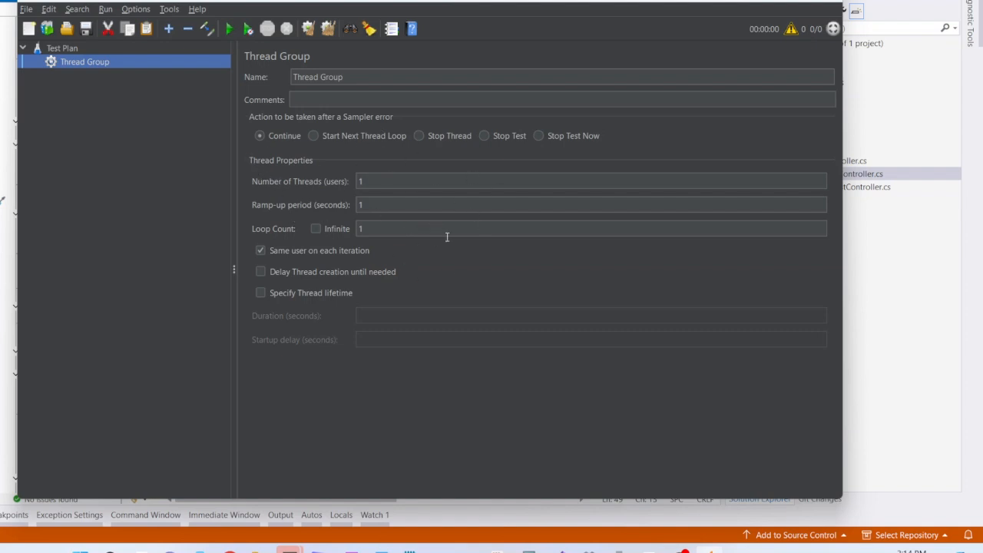
mouse_move(413, 247)
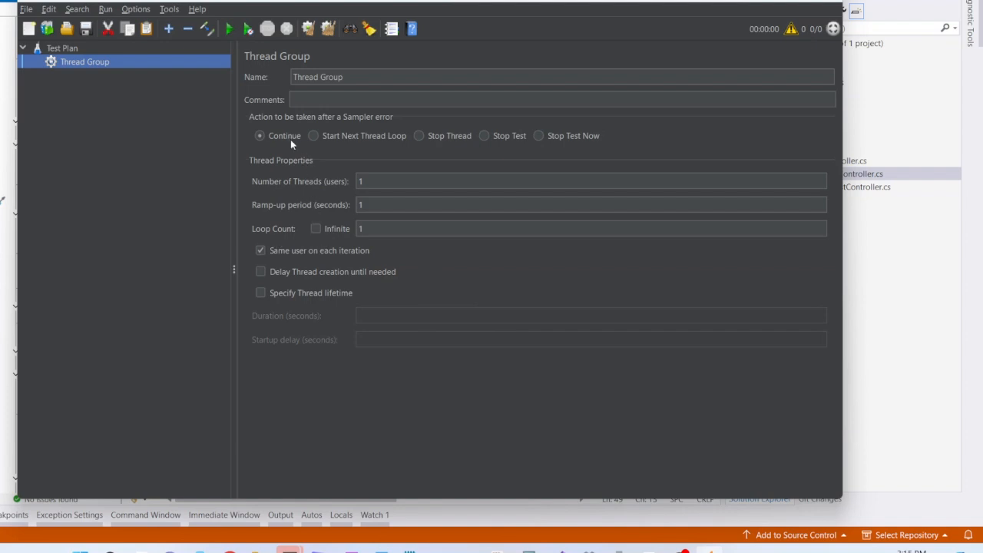
Step: Set the Thread Group to 10 threads, 5-second ramp-up and loop count 10
text(10)
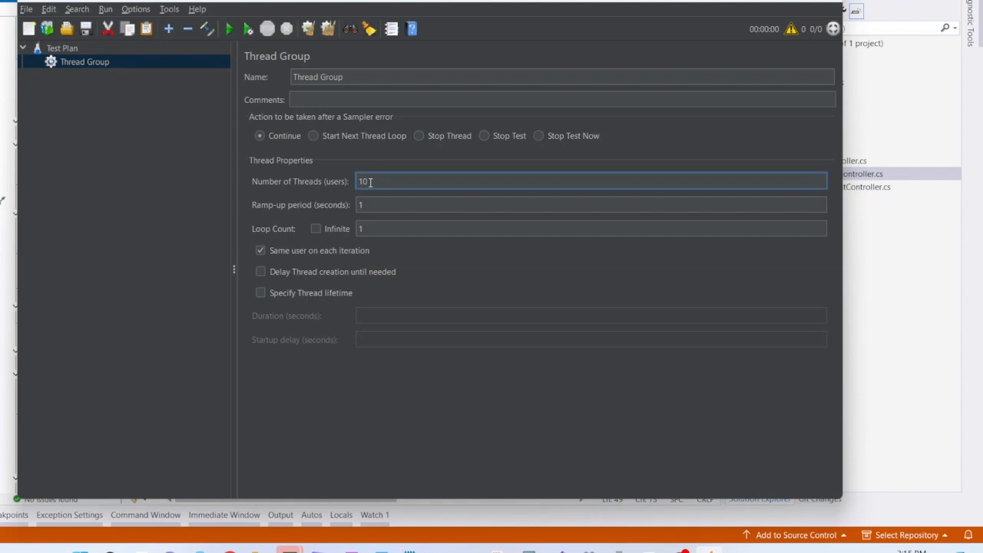
text(5)
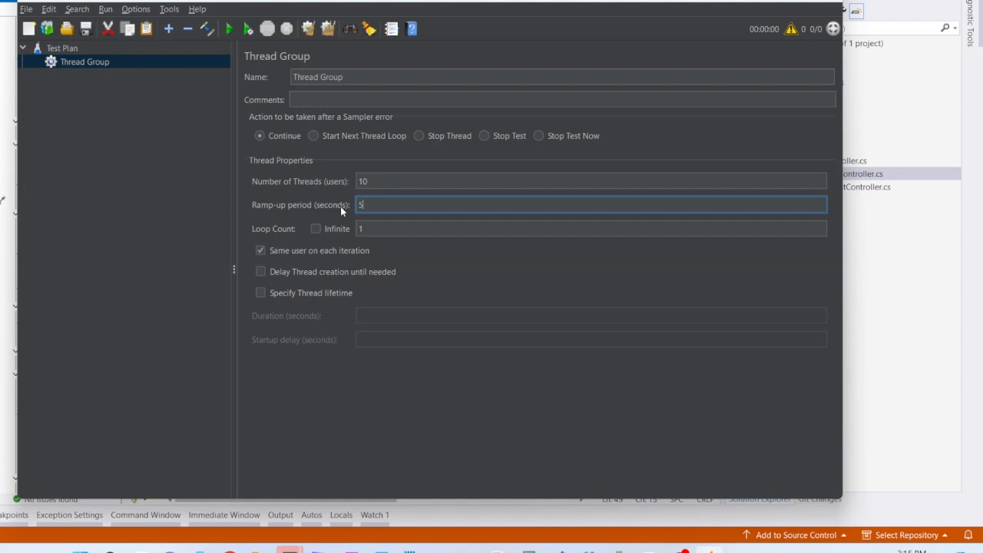
text(10)
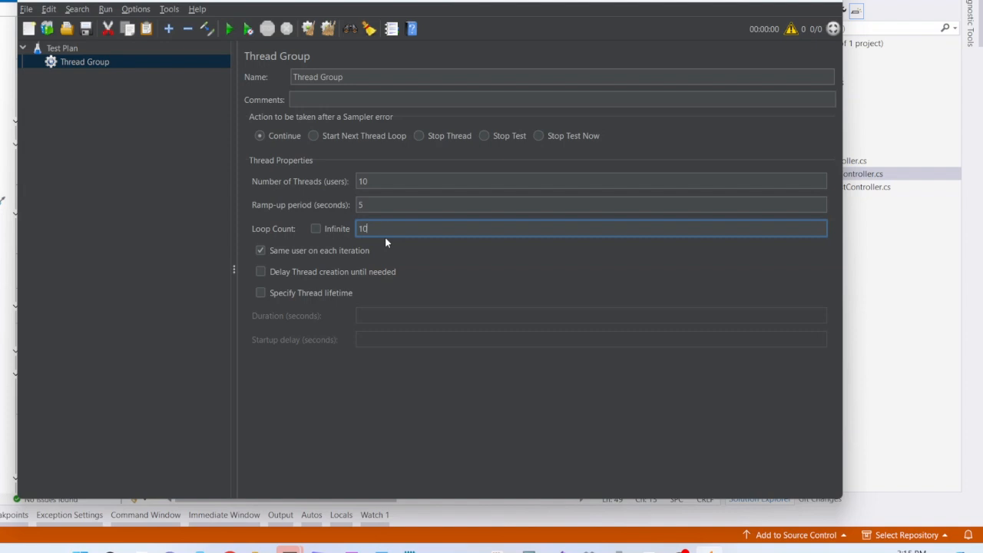
mouse_move(377, 275)
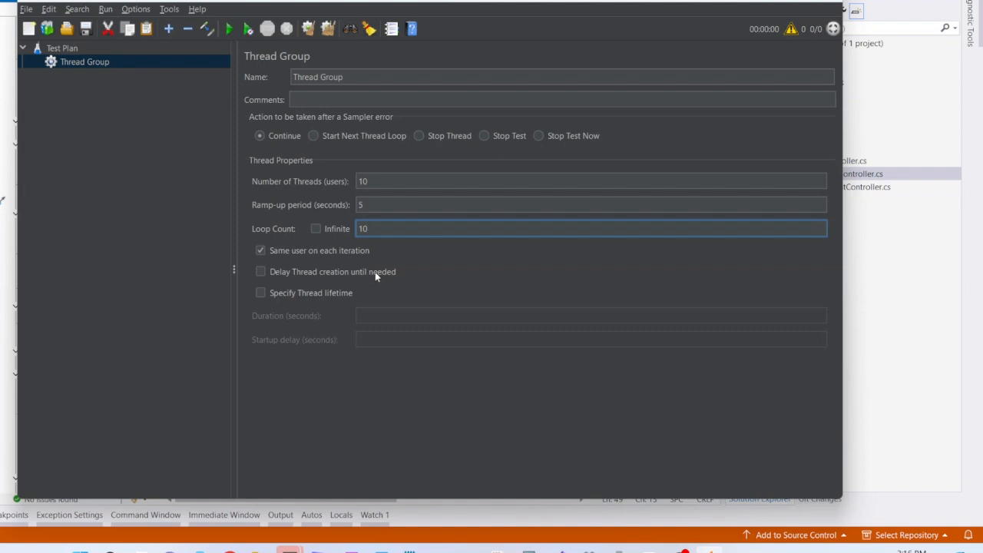
mouse_move(324, 276)
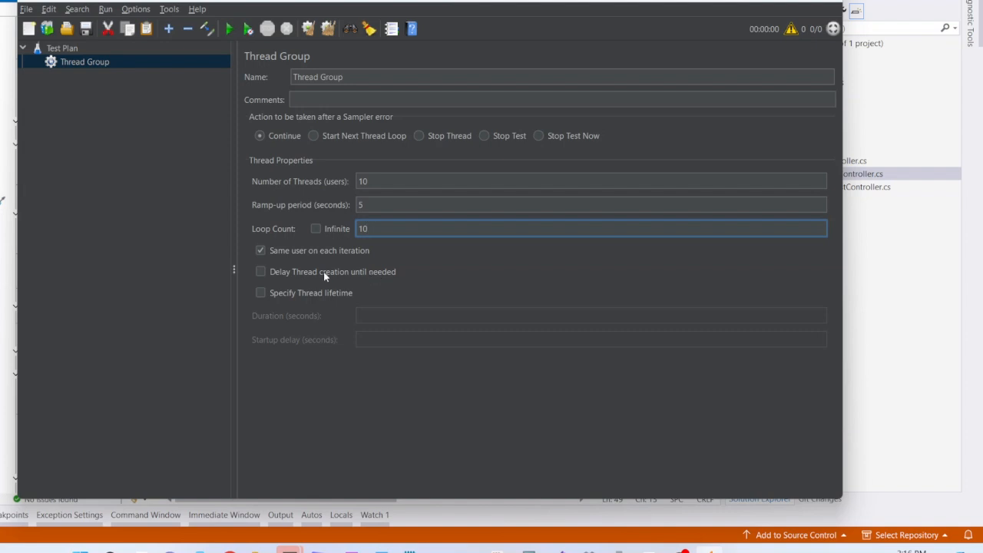
Step: Add an HTTP Request sampler under the Thread Group
right_click(84, 61)
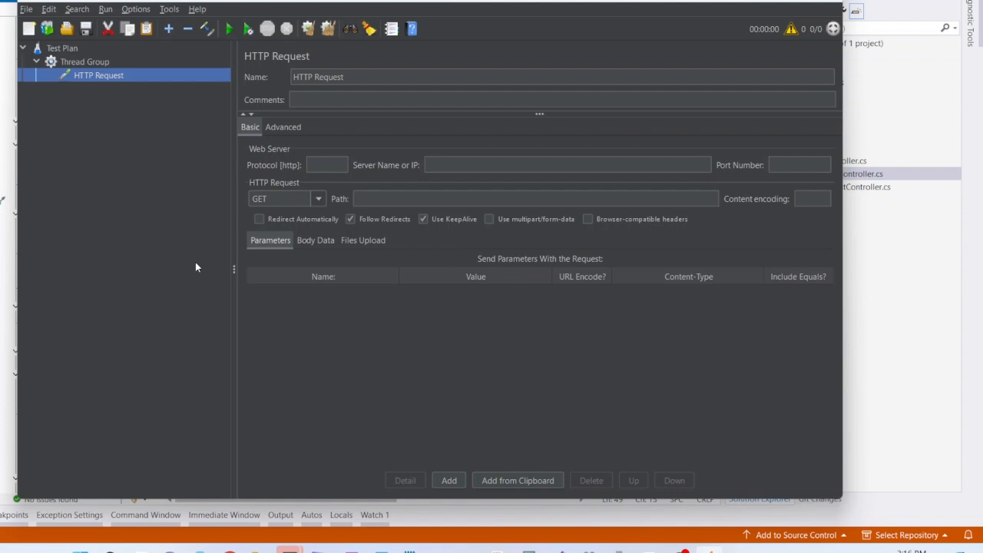
click(535, 198)
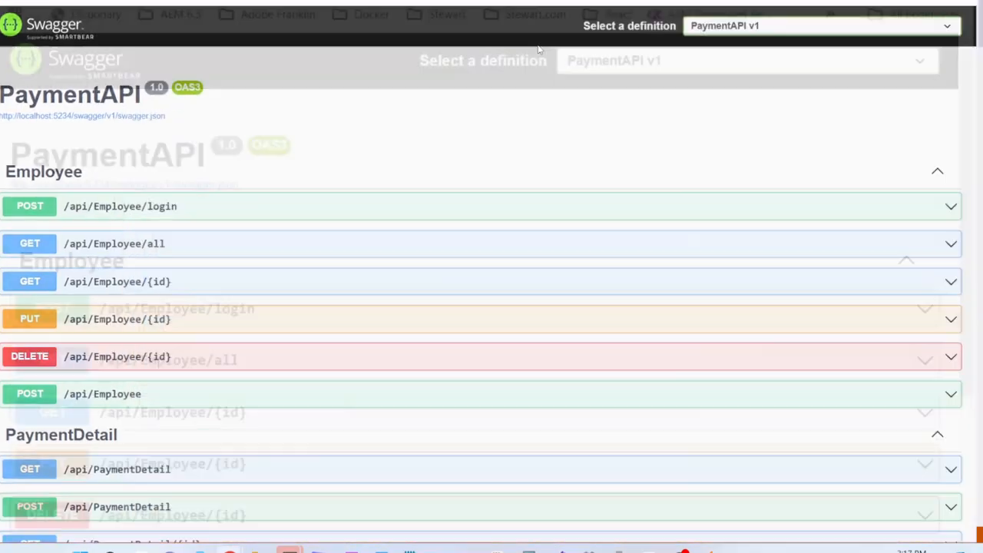
Step: Put GET /api/PaymentDetail/{id} in try-it-out mode with id 3 entered
scroll(down, 3)
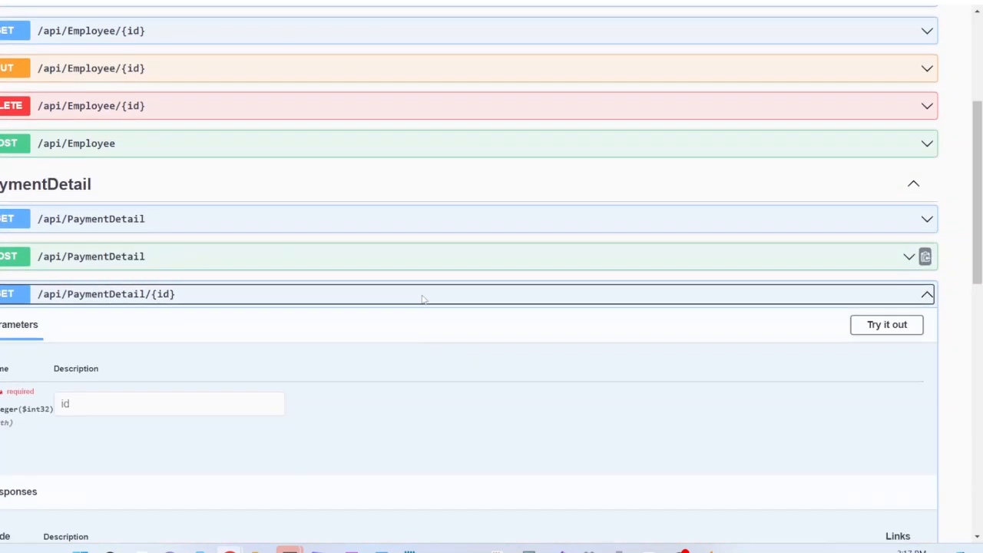
click(885, 324)
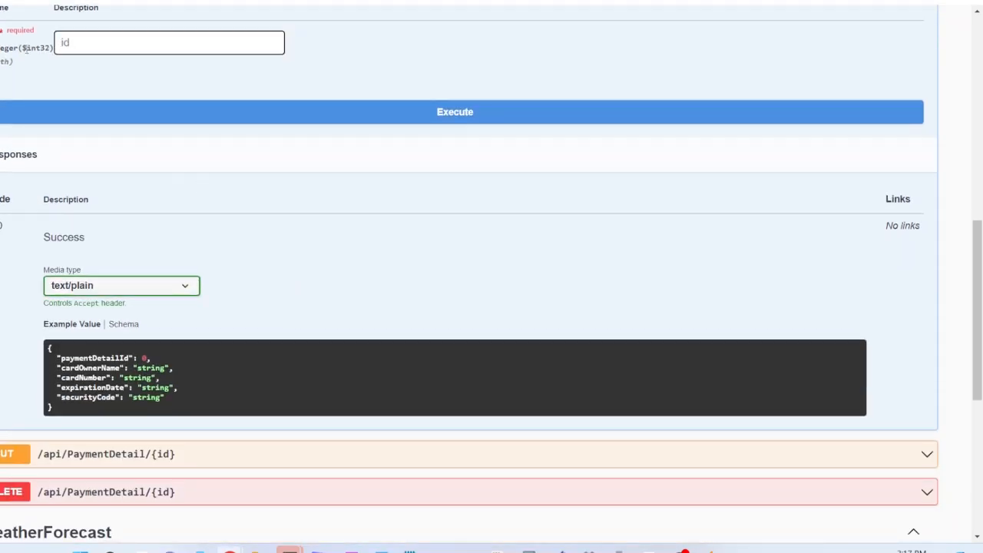
text(3)
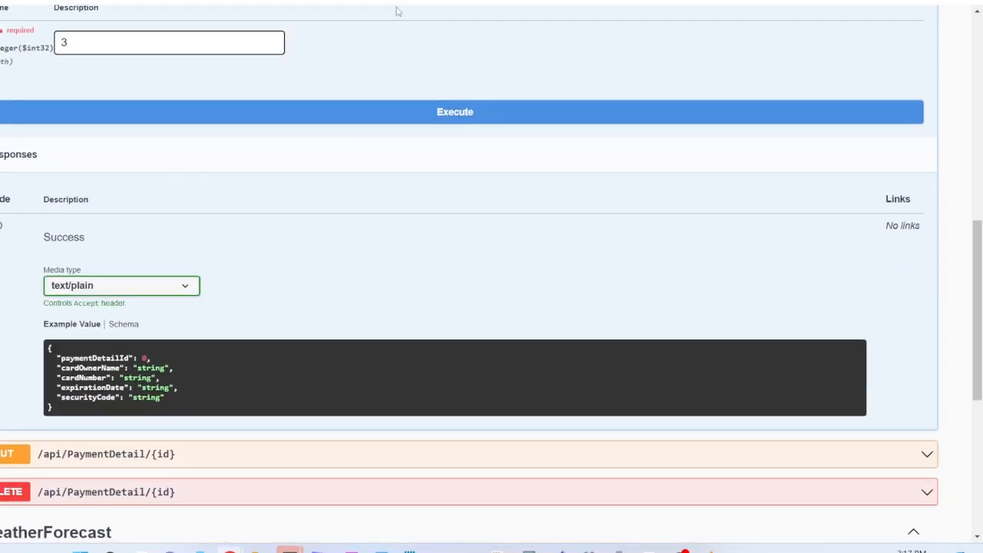
click(454, 112)
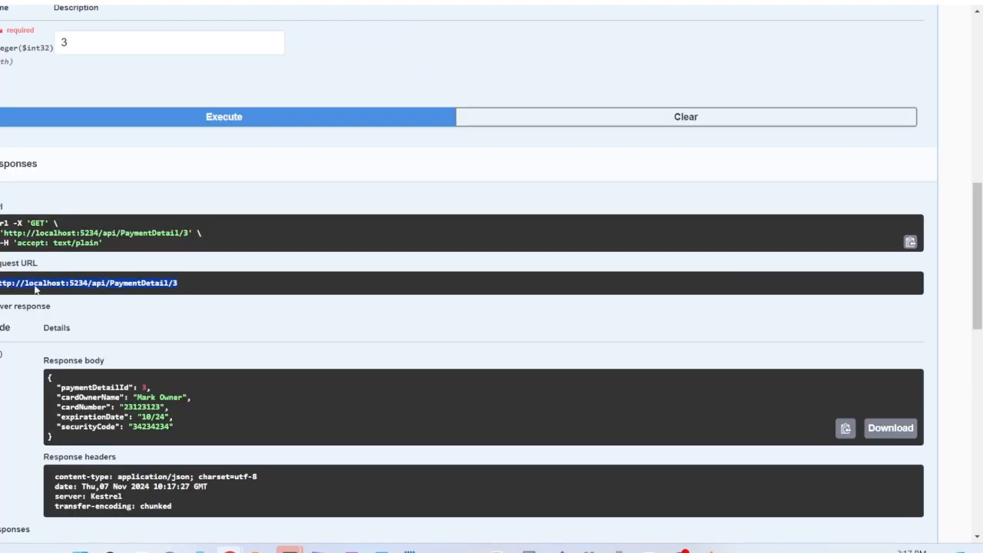
right_click(88, 283)
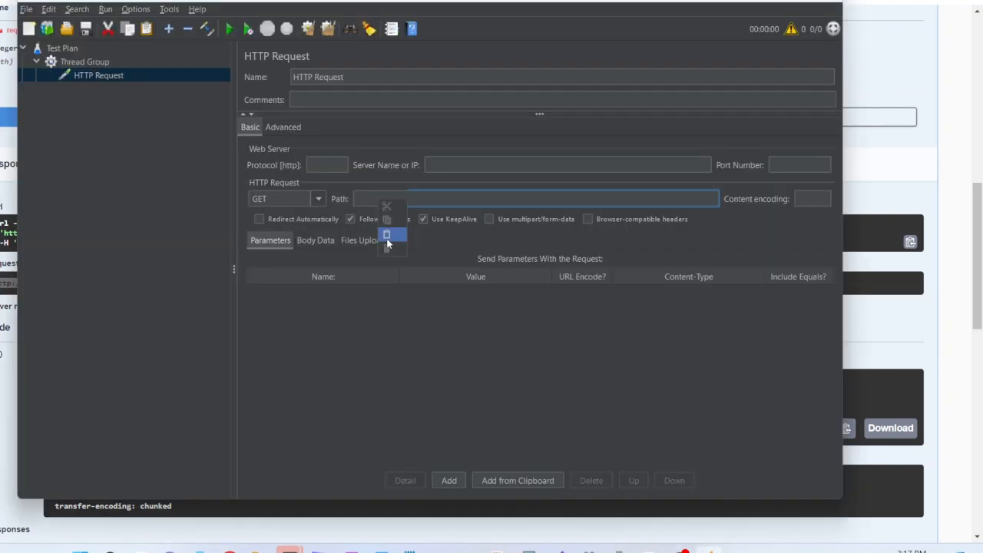
text(http://localhost:5234/api/PaymentDetail/3)
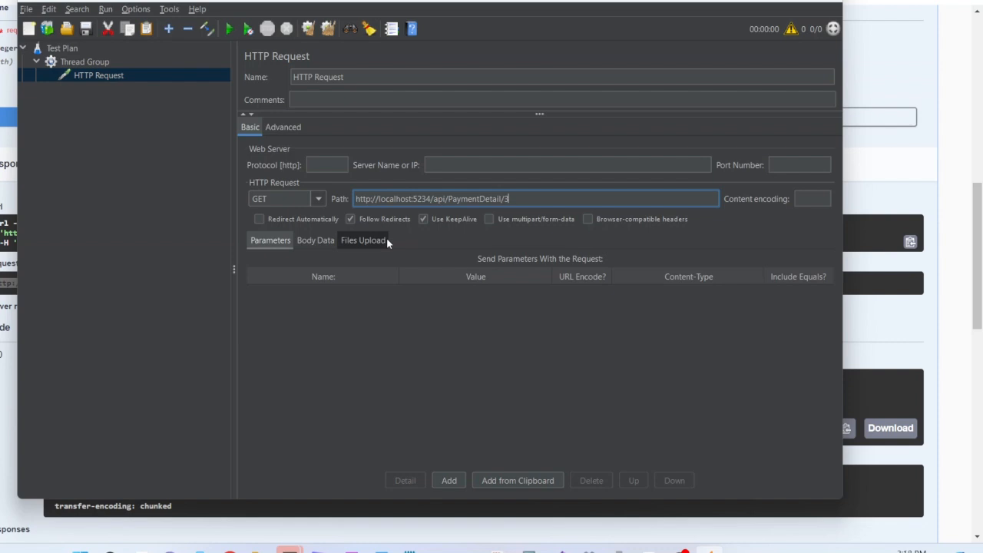
mouse_move(398, 216)
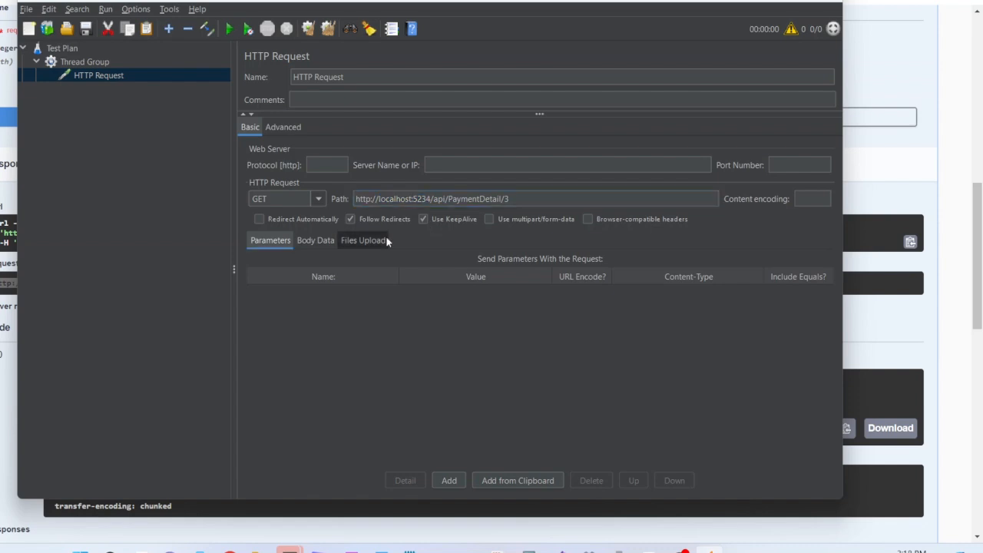
mouse_move(373, 251)
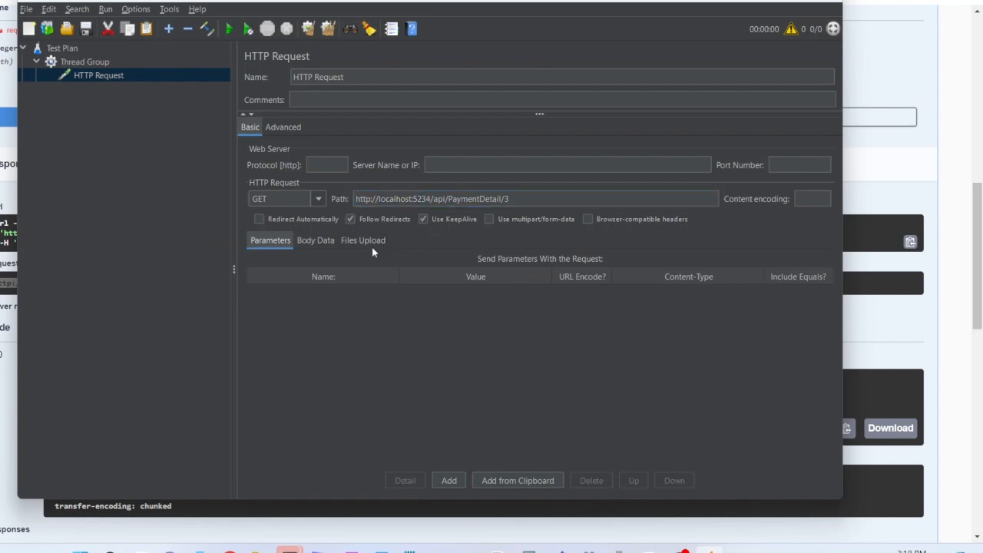
mouse_move(353, 254)
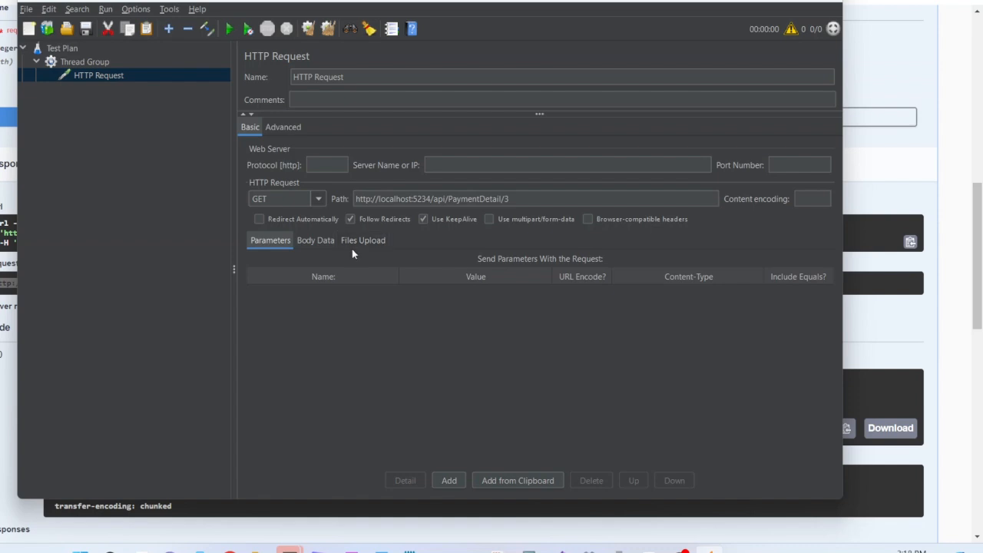
Step: Add a View Results Tree listener to the Thread Group and select it
right_click(84, 61)
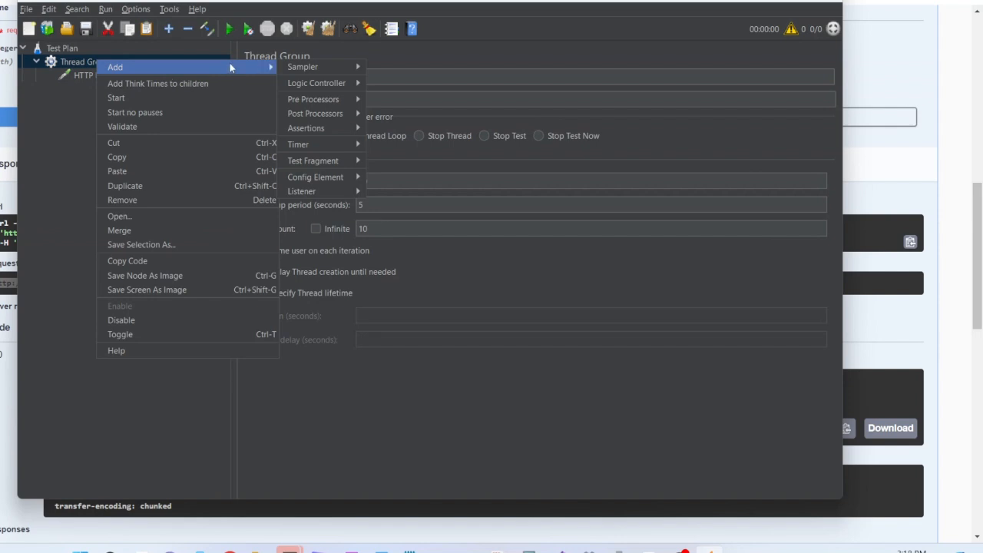
mouse_move(301, 191)
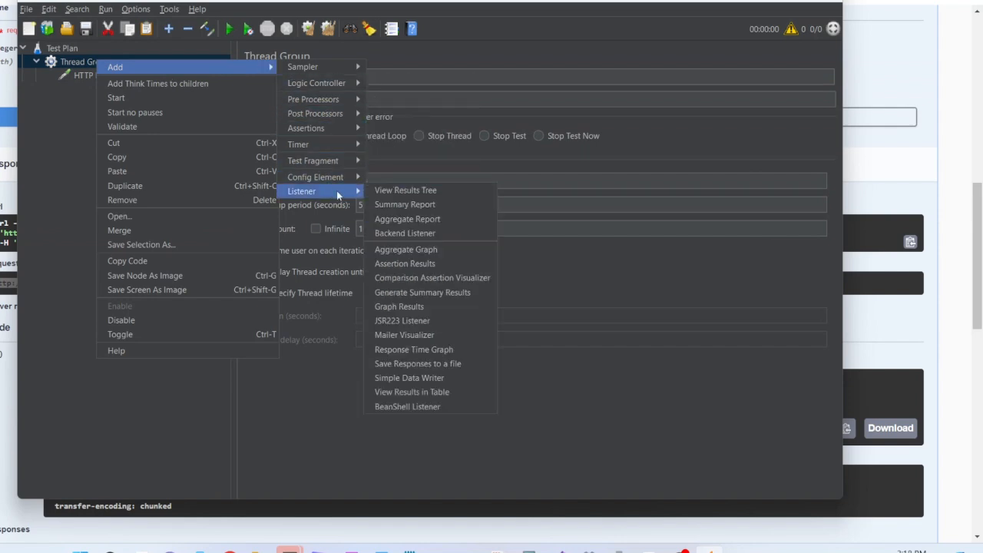
click(405, 190)
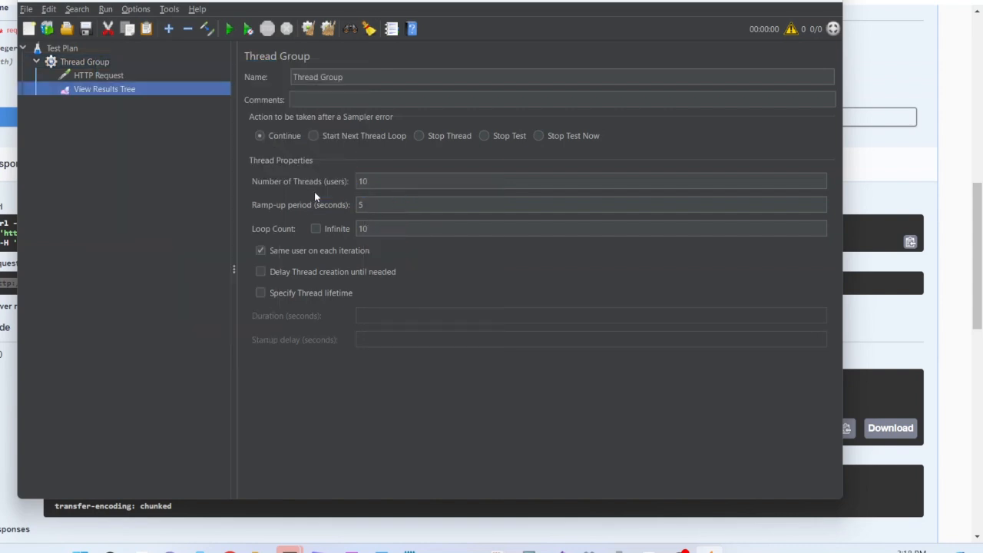
click(105, 89)
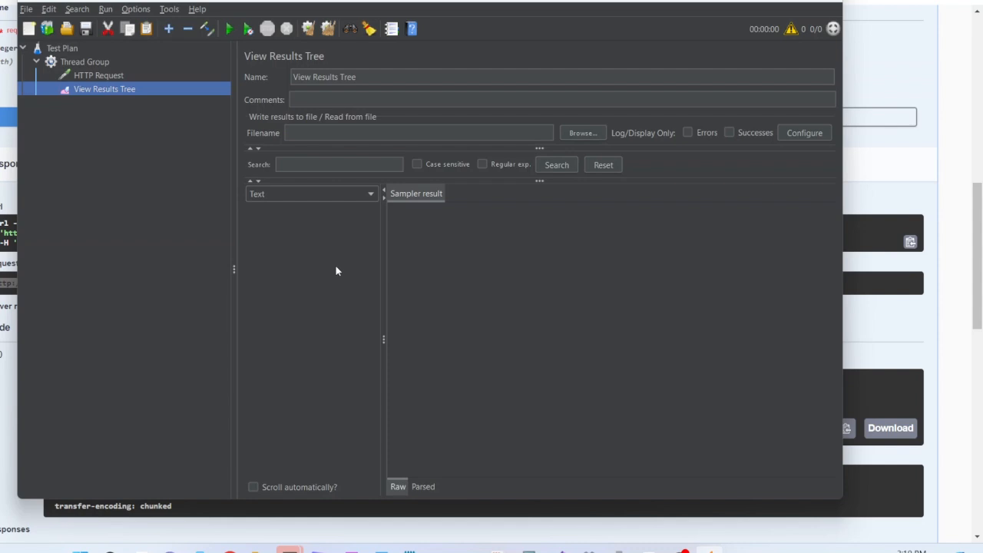
mouse_move(360, 272)
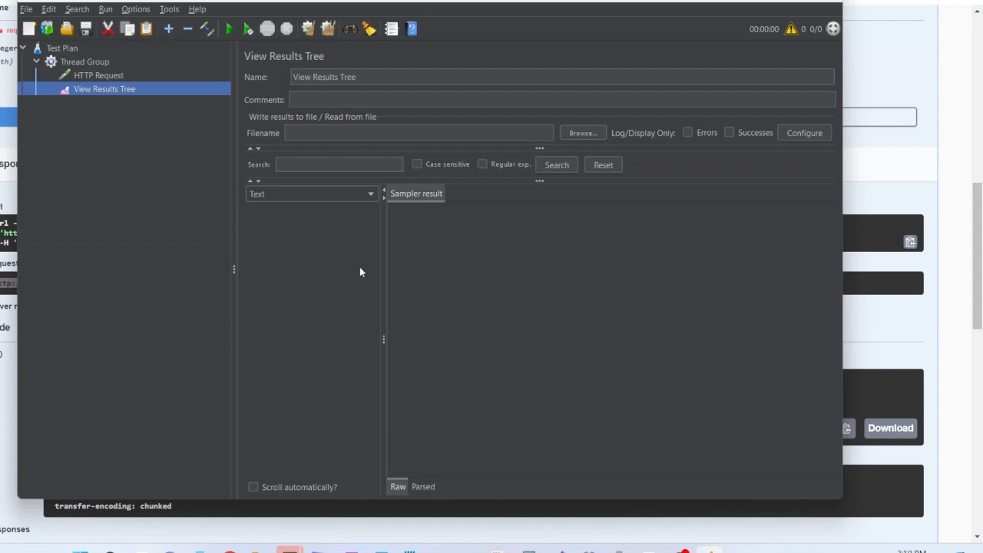
mouse_move(433, 287)
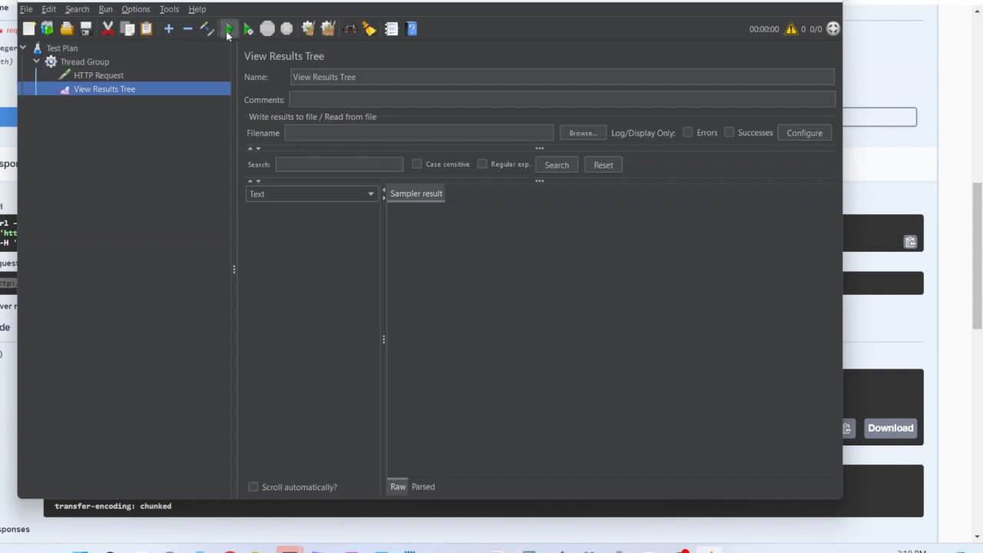
Step: Start the test run and confirm the save prompt so results populate
click(229, 30)
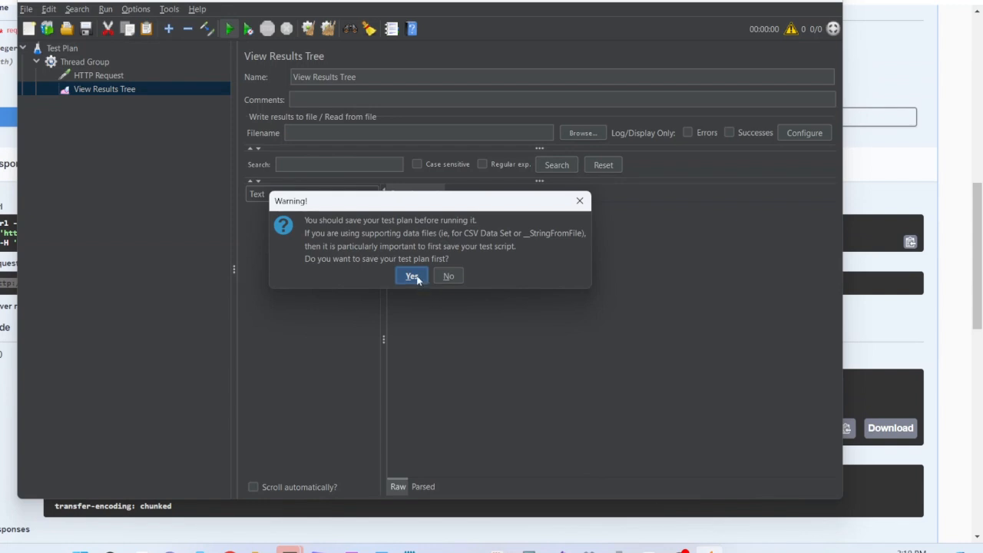
mouse_move(432, 263)
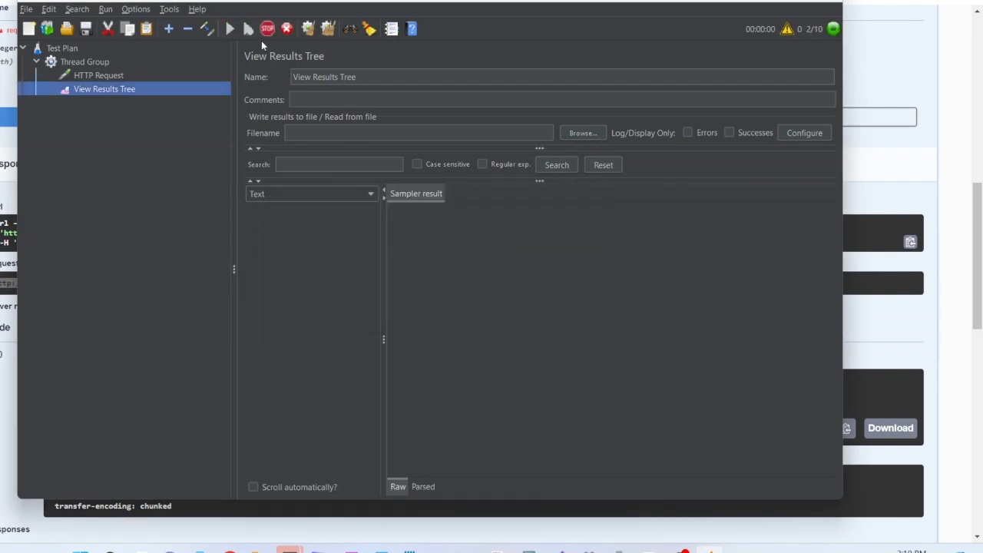
click(229, 29)
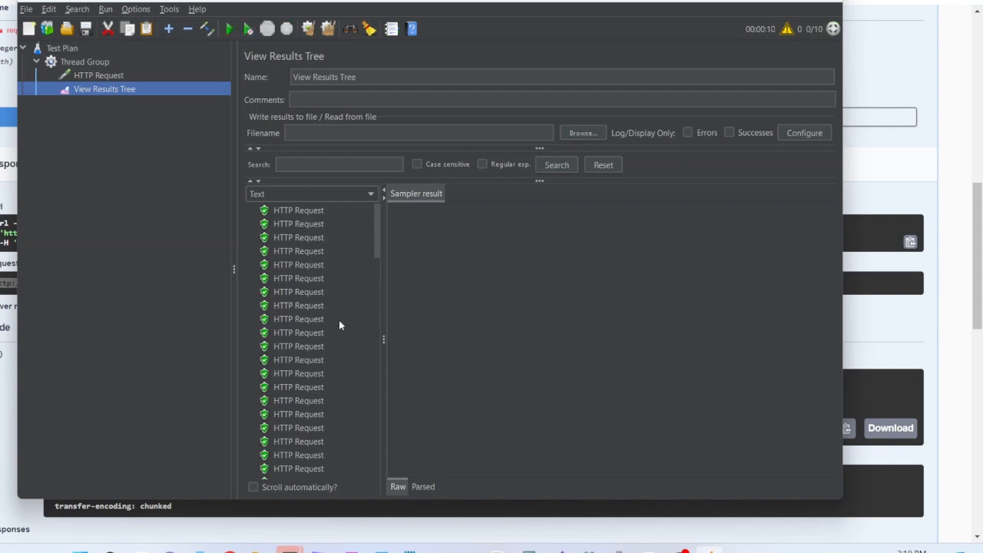
mouse_move(300, 253)
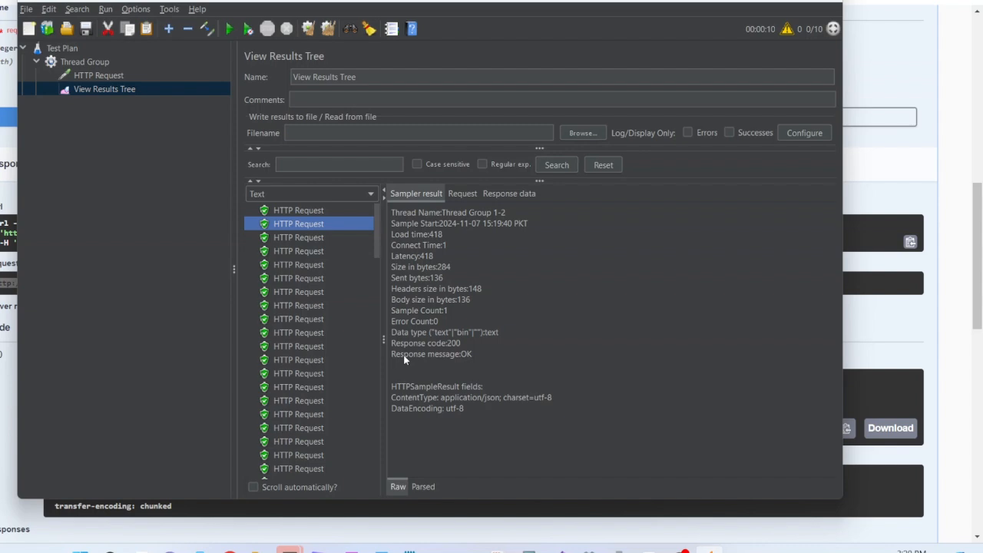
mouse_move(322, 282)
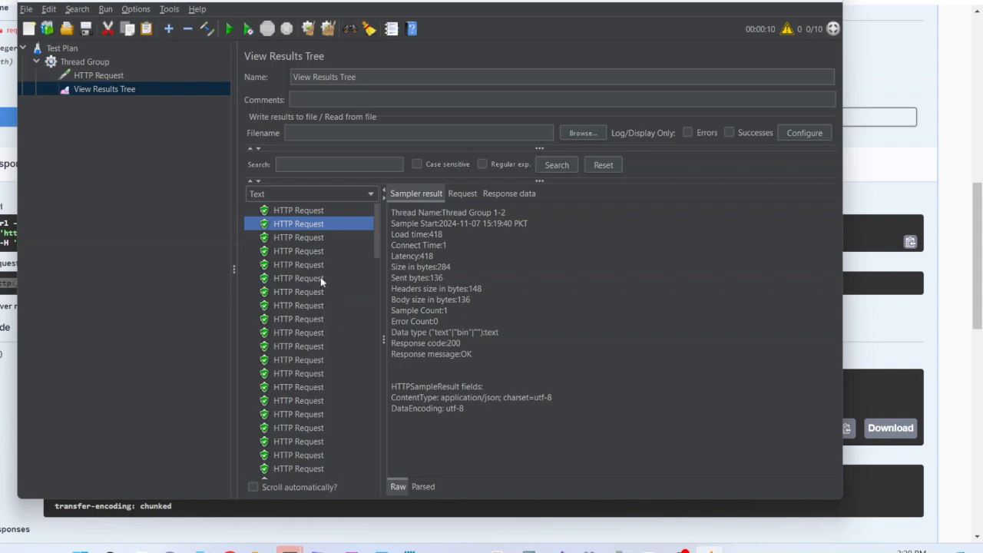
mouse_move(457, 236)
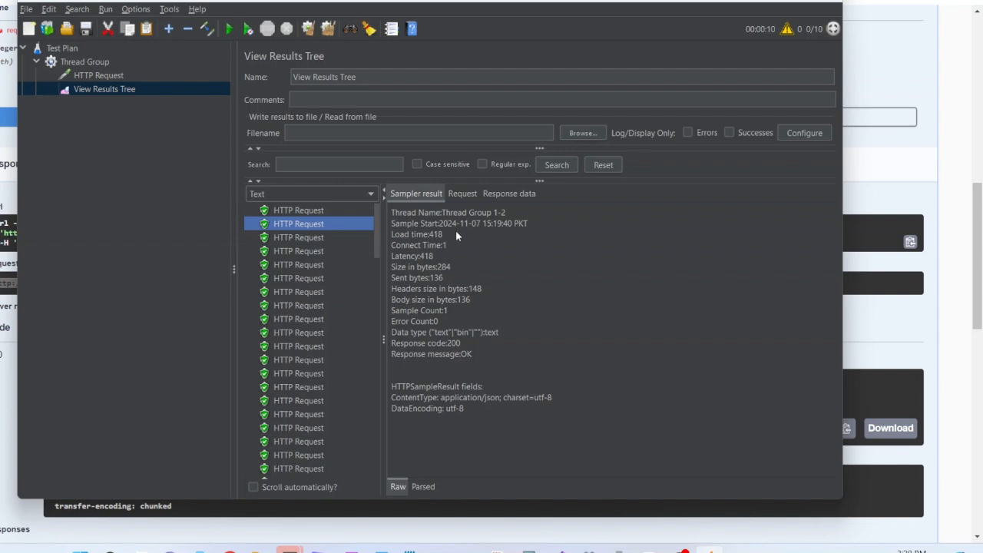
mouse_move(517, 177)
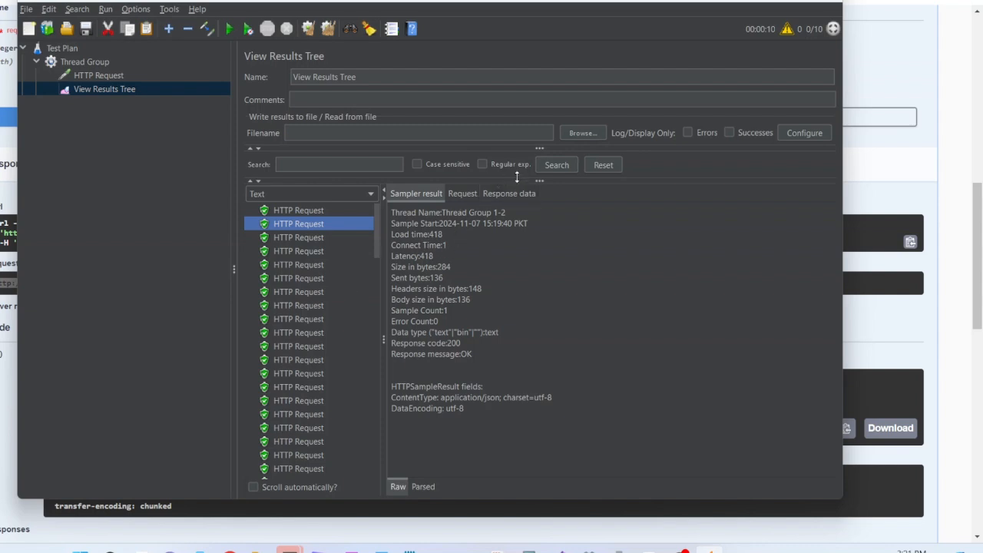
click(508, 193)
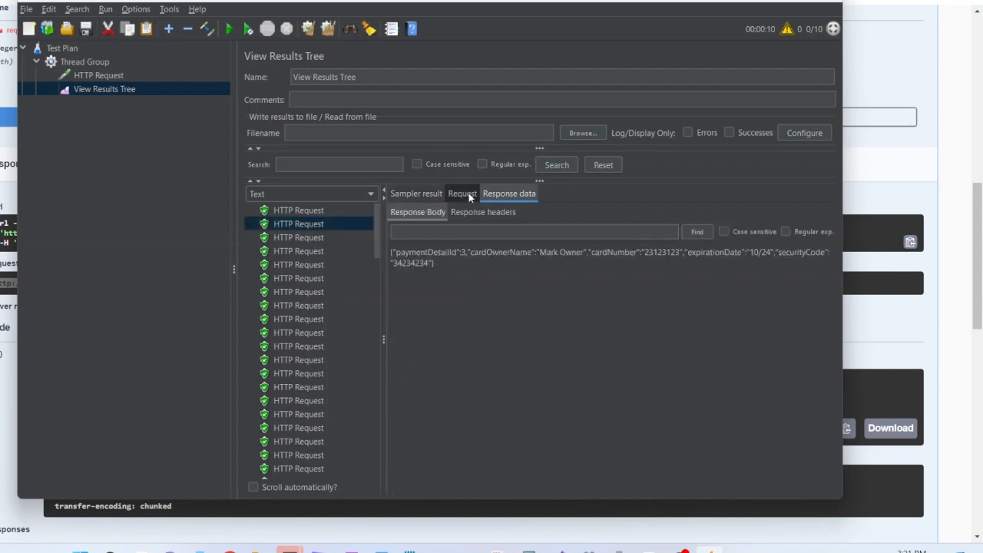
click(461, 192)
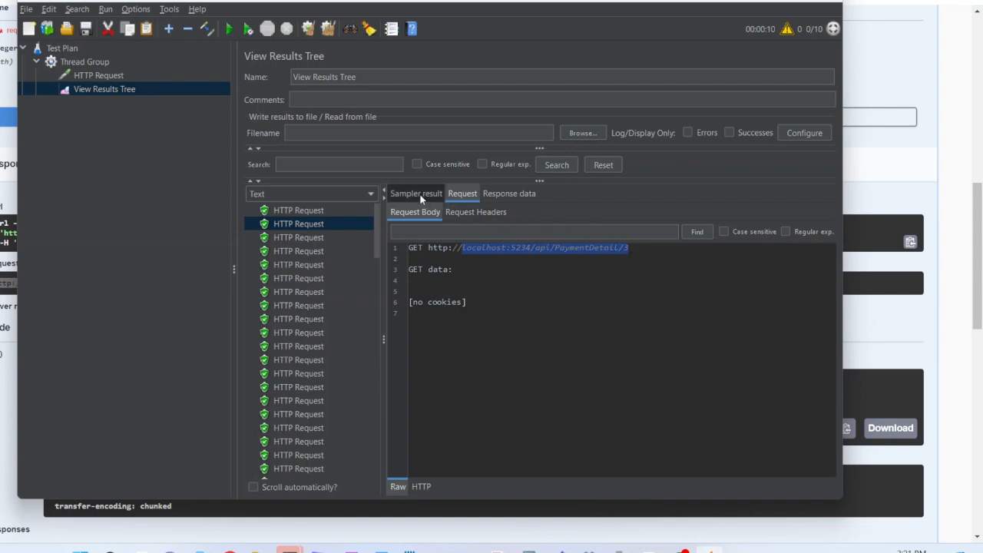
click(415, 193)
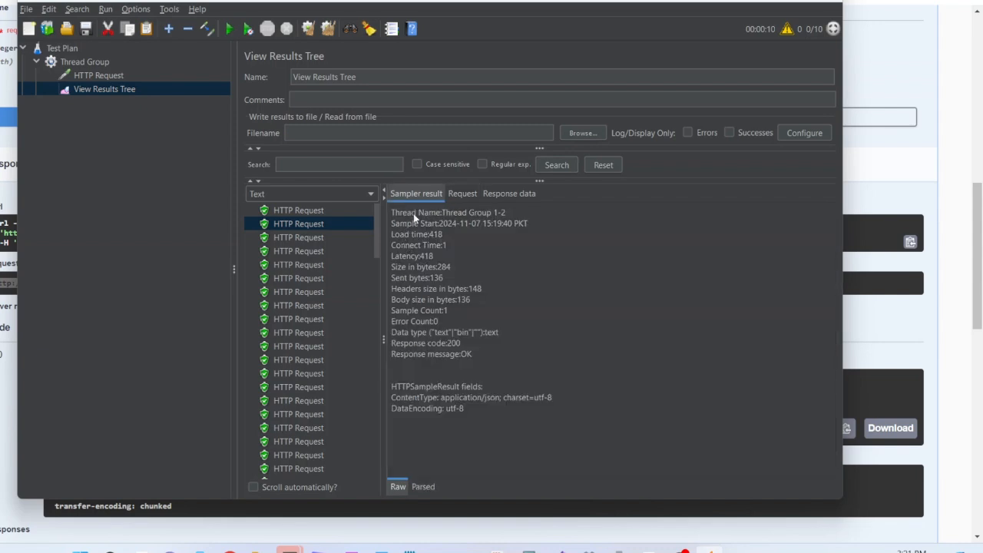
mouse_move(422, 247)
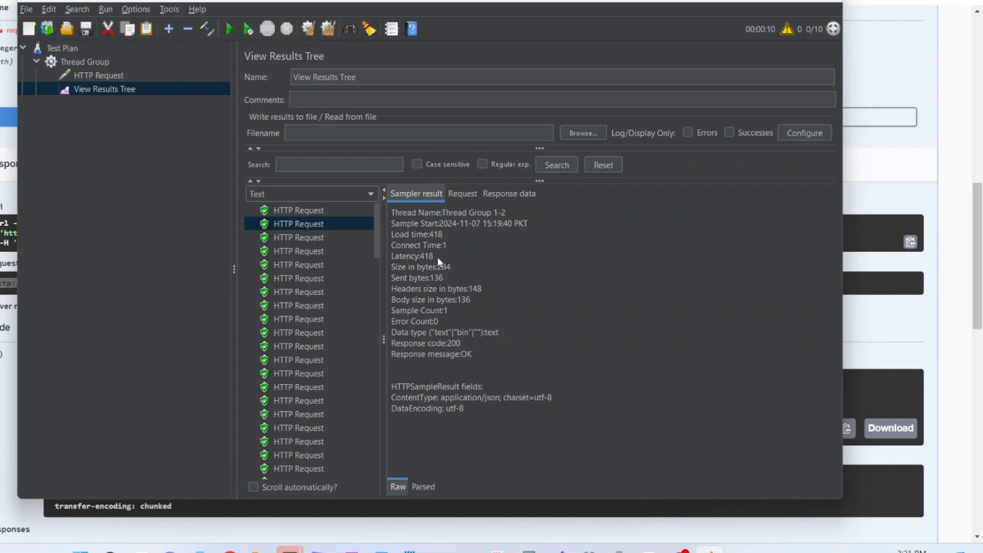
mouse_move(476, 322)
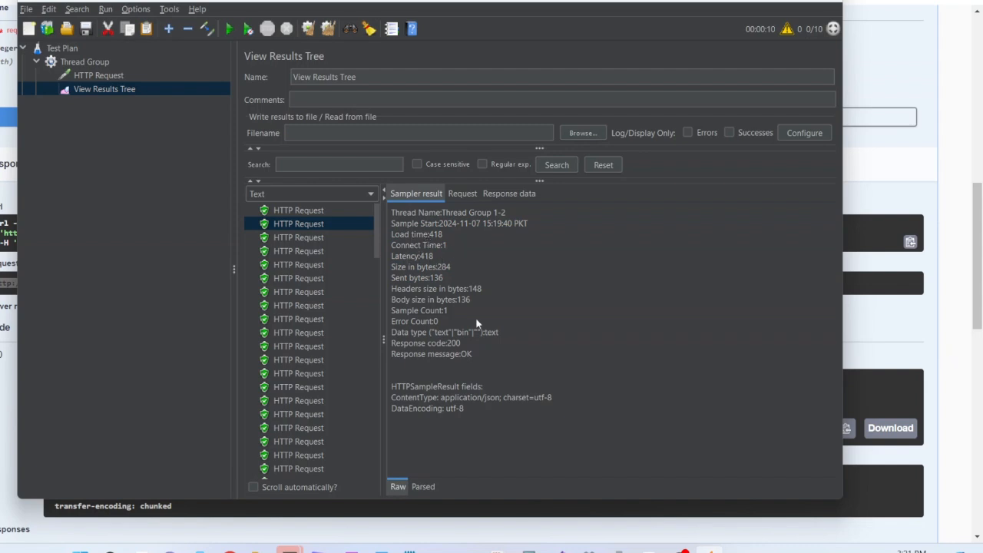
mouse_move(481, 319)
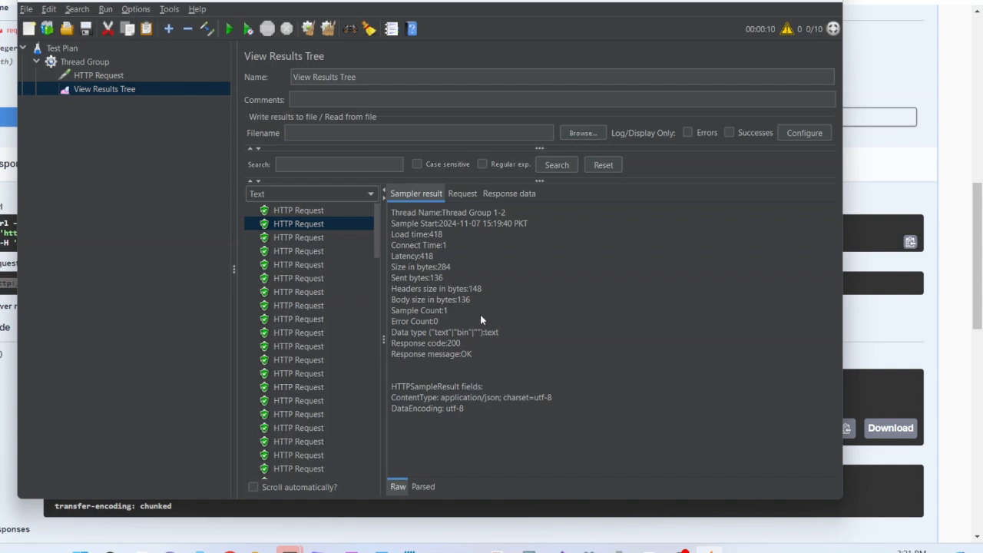
mouse_move(427, 257)
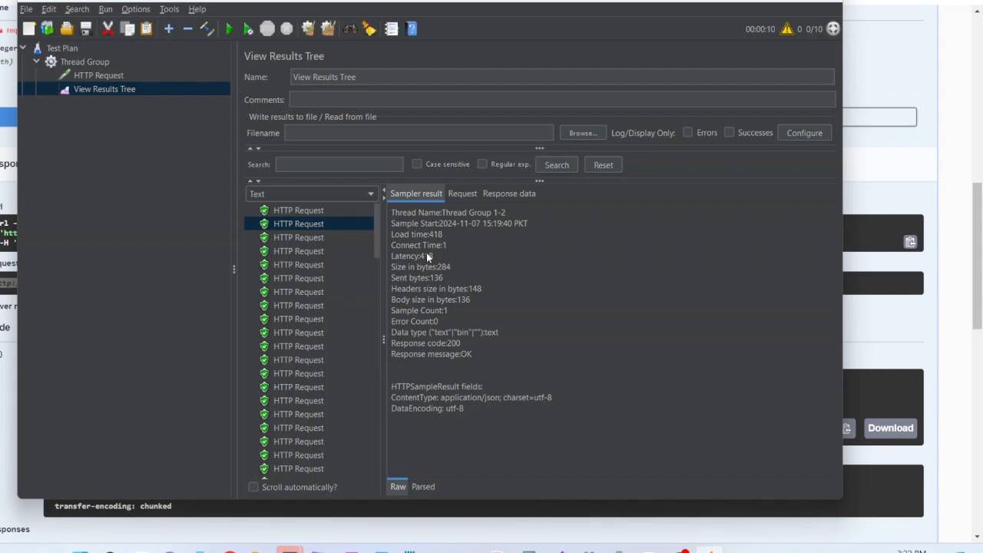
mouse_move(408, 257)
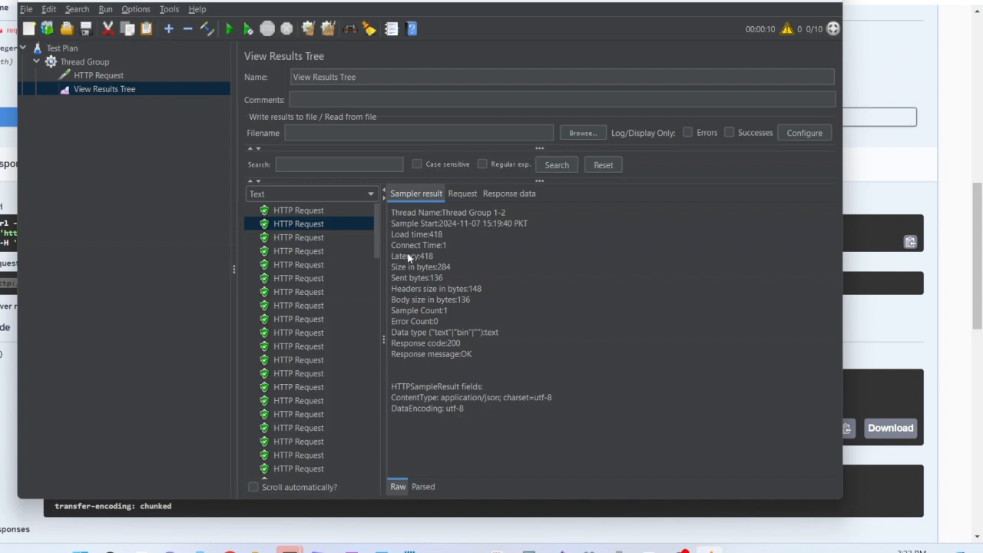
mouse_move(505, 297)
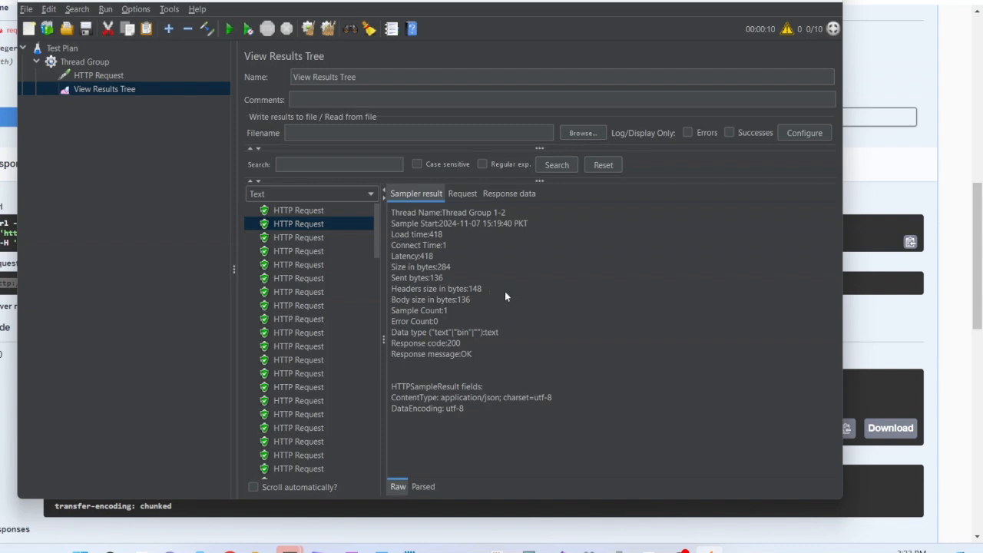